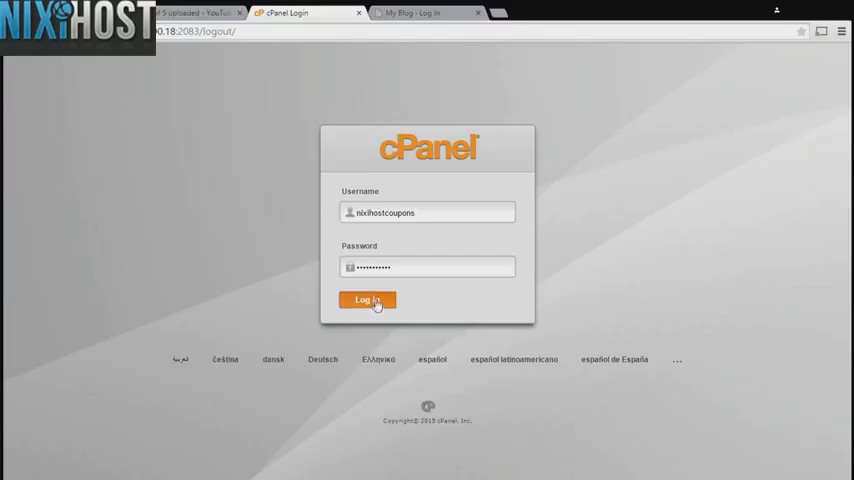
Log in to cPanel and launch the Softaculous Apps Installer from the Software section.
click(368, 300)
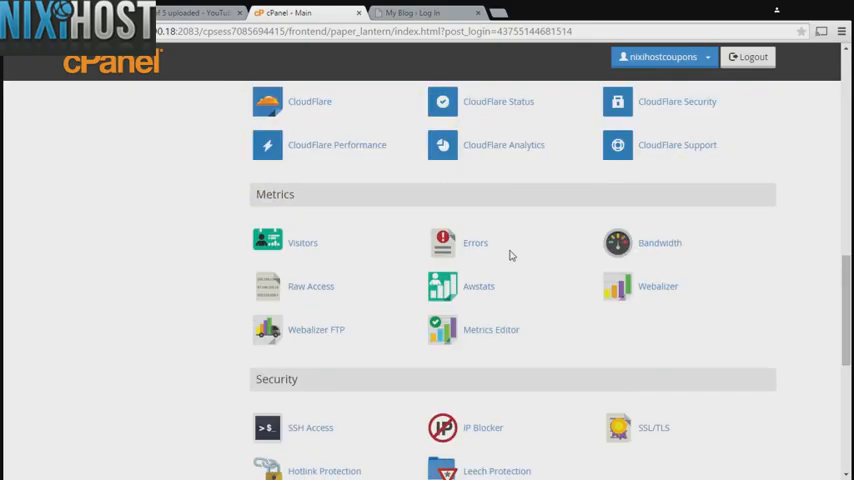
scroll(down, 3)
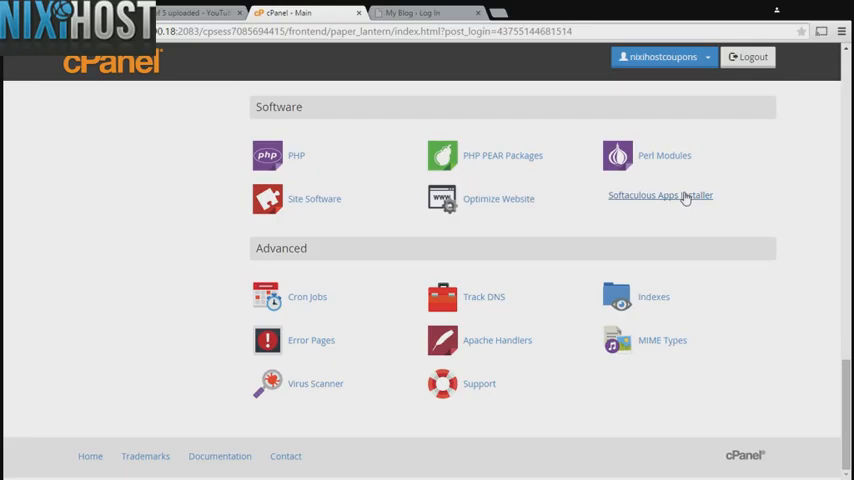
click(660, 196)
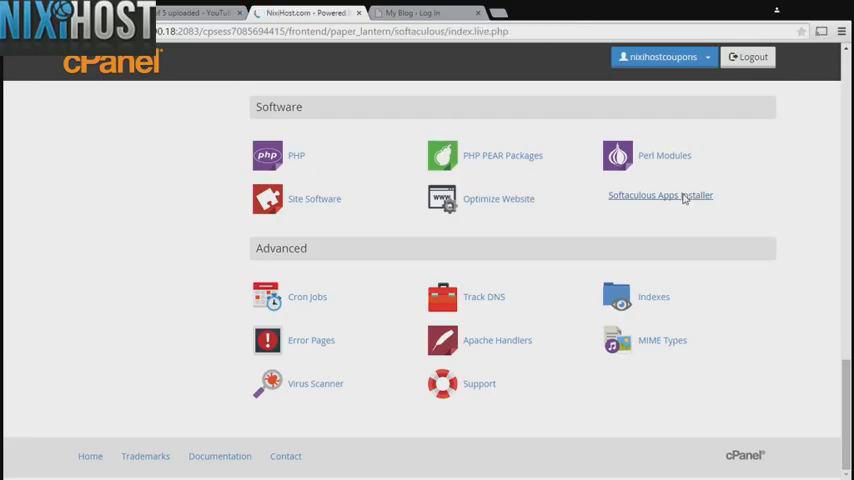
Browse JavaScripts > Libraries and bring up the PaintbrushJS installation page.
click(660, 196)
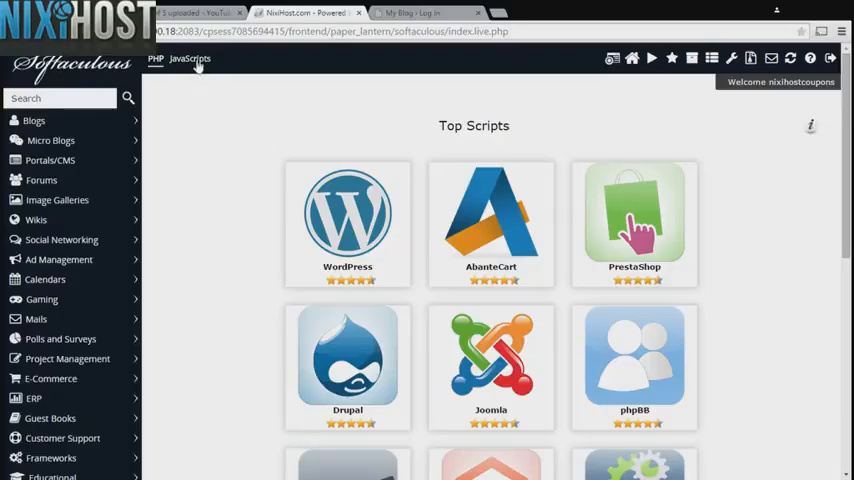
click(190, 58)
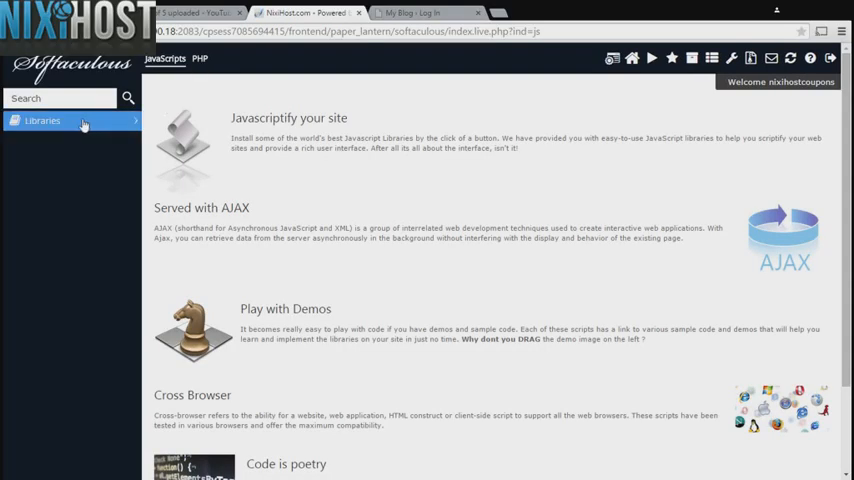
click(42, 120)
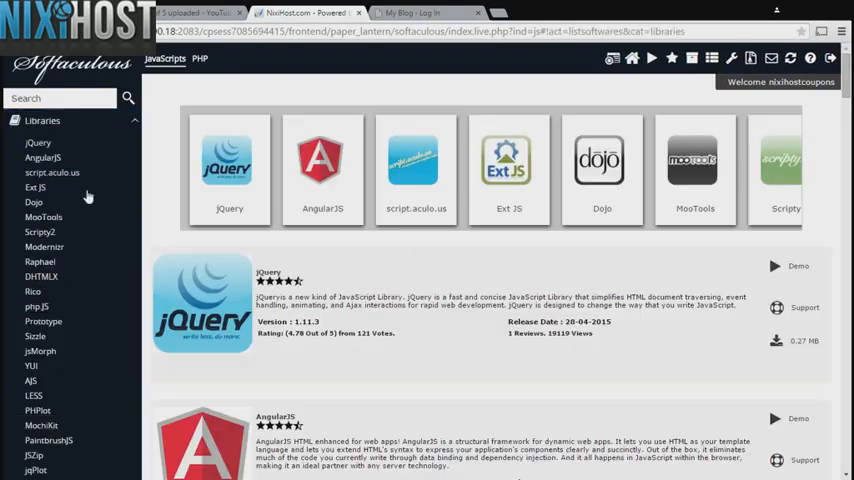
click(50, 440)
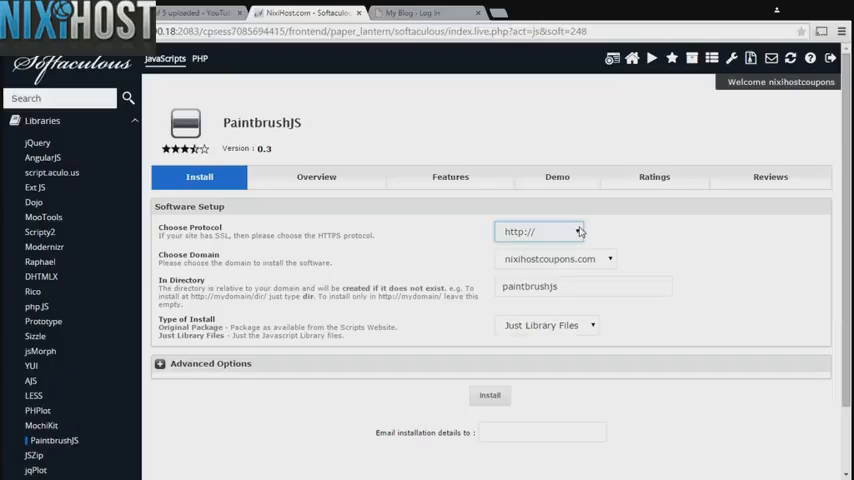
mouse_move(540, 278)
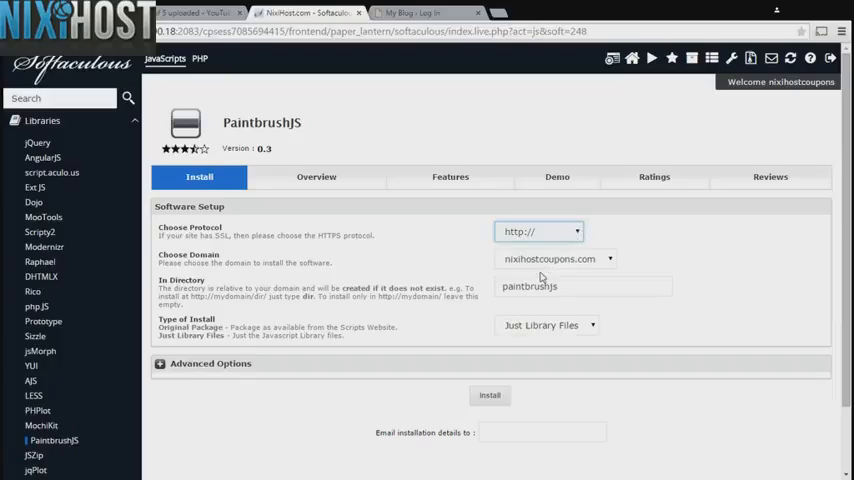
click(538, 232)
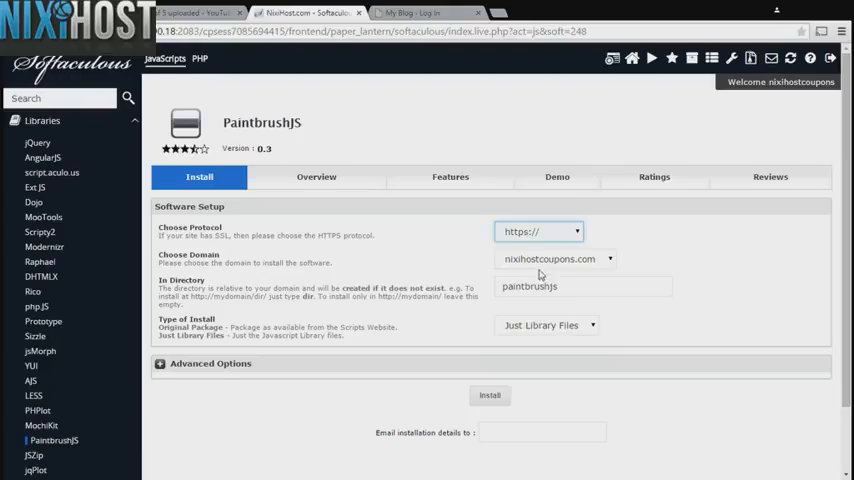
mouse_move(548, 238)
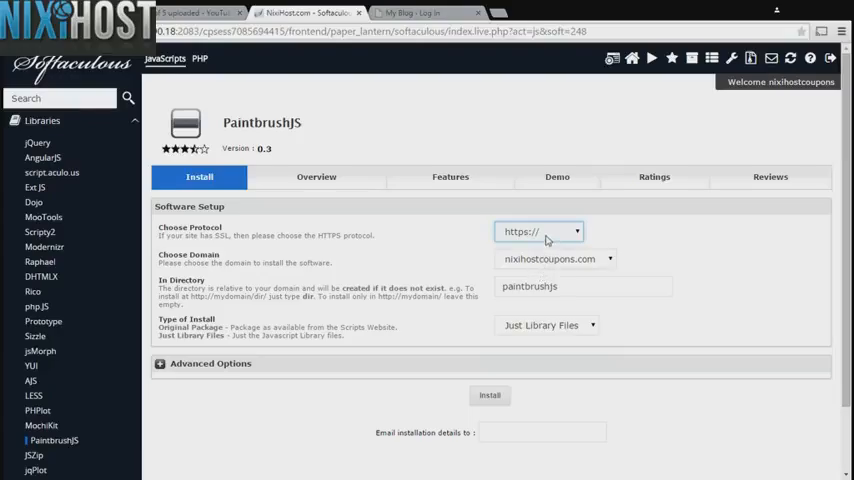
click(540, 232)
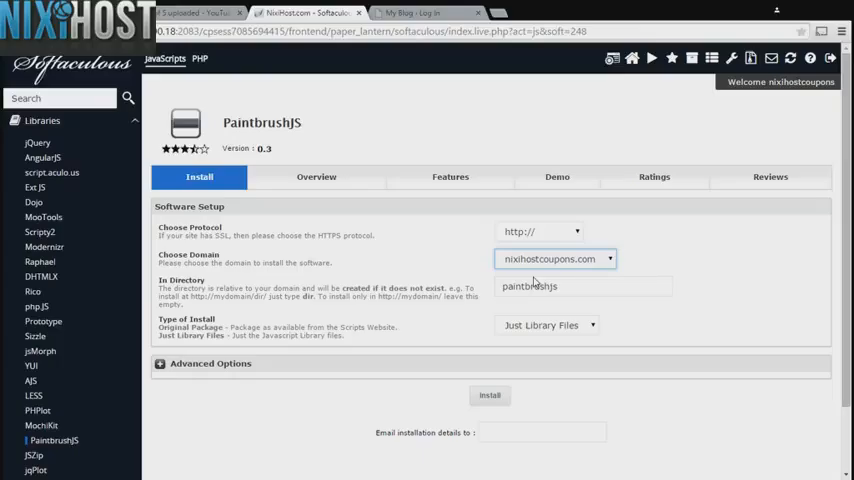
click(584, 286)
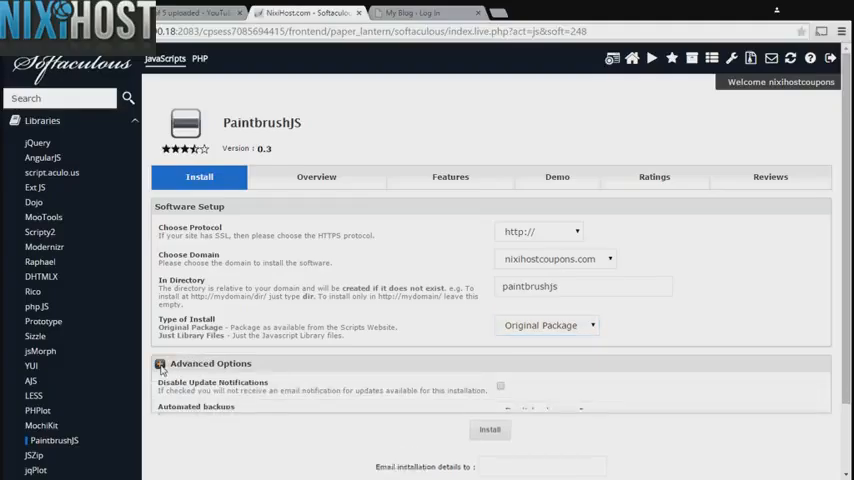
Set Automated Backups to Once a day under Advanced Options and submit the PaintbrushJS install.
click(160, 364)
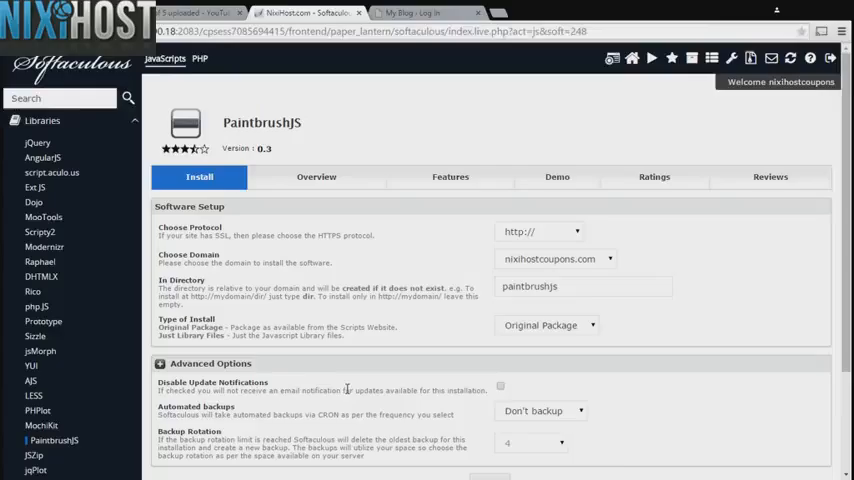
scroll(down, 3)
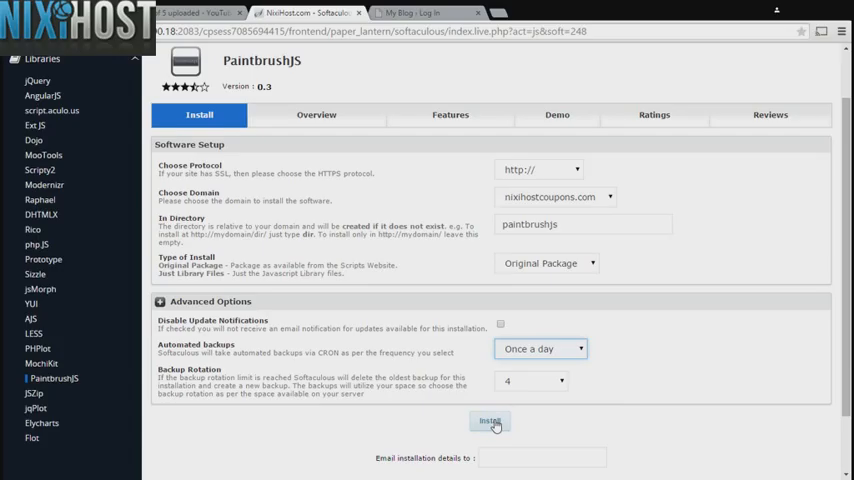
click(488, 420)
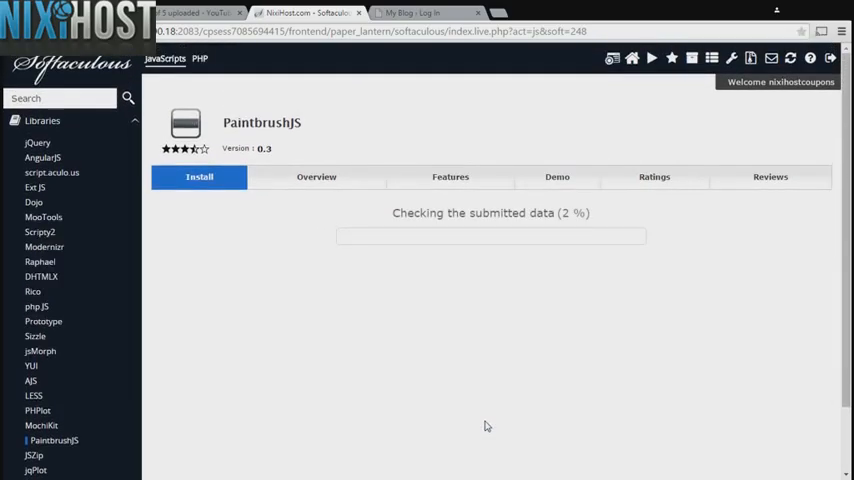